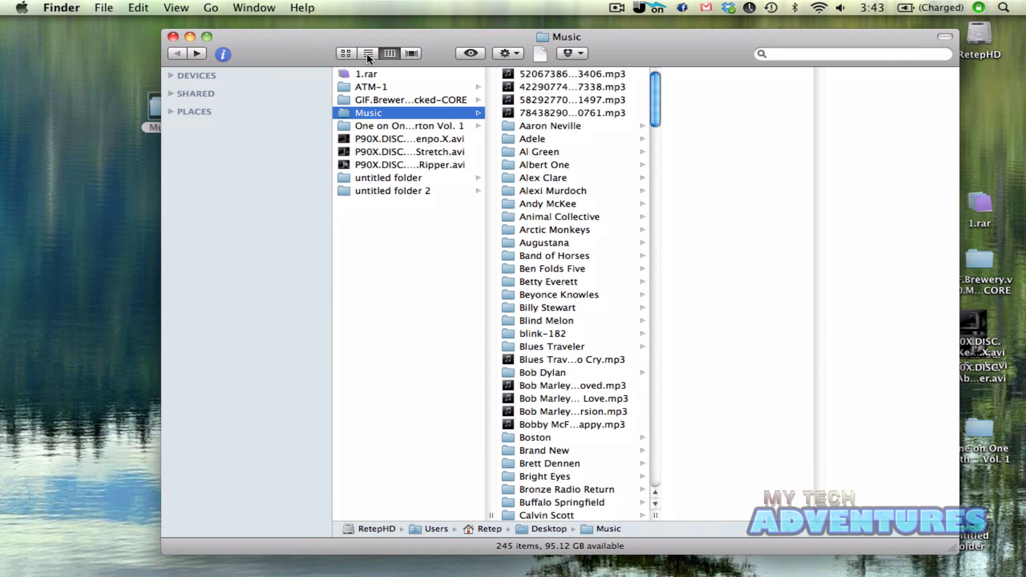
Step: Create a new desktop folder and name it Music Sort
scroll(down, 3)
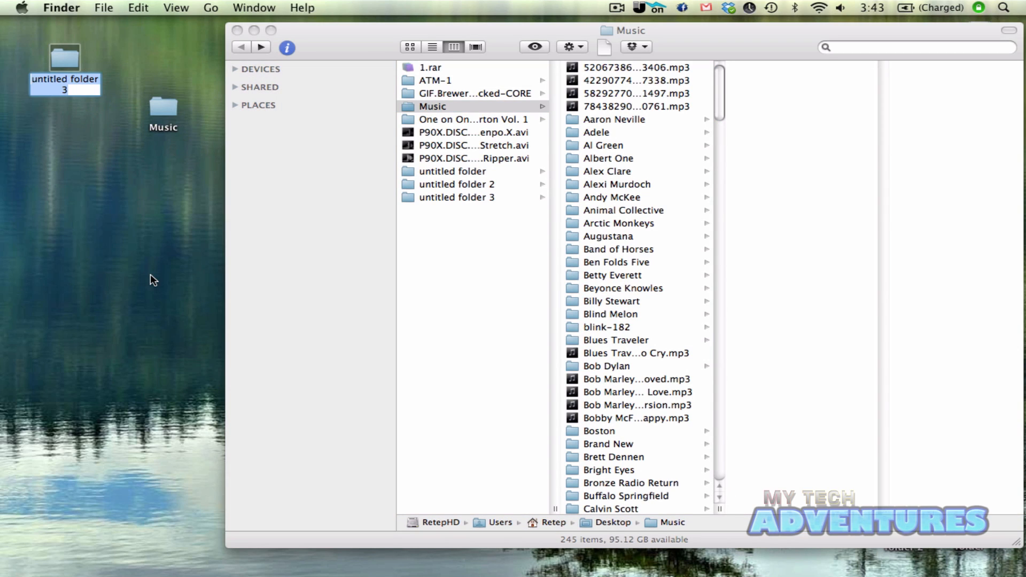
text(Music Sort)
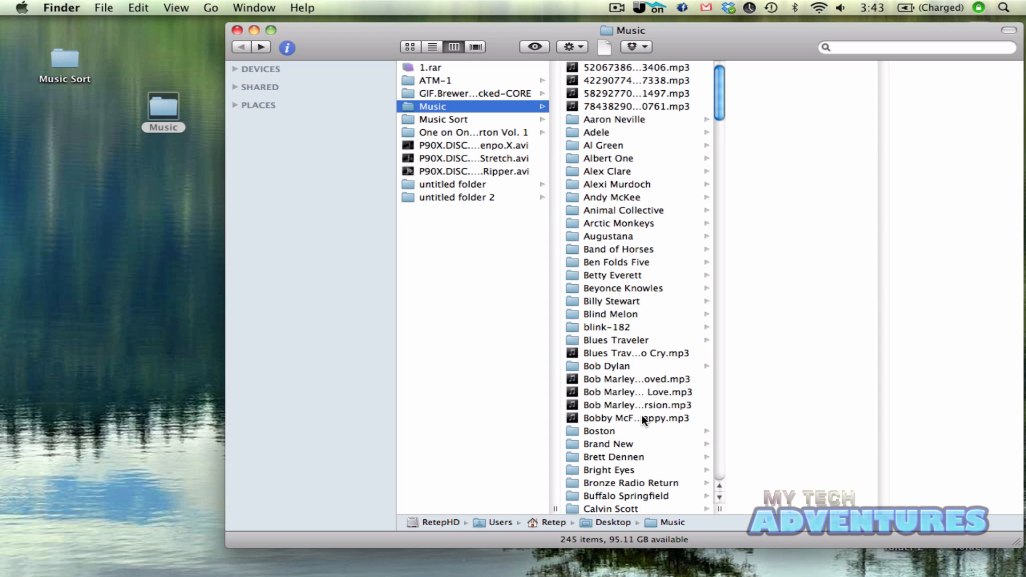
mouse_move(531, 232)
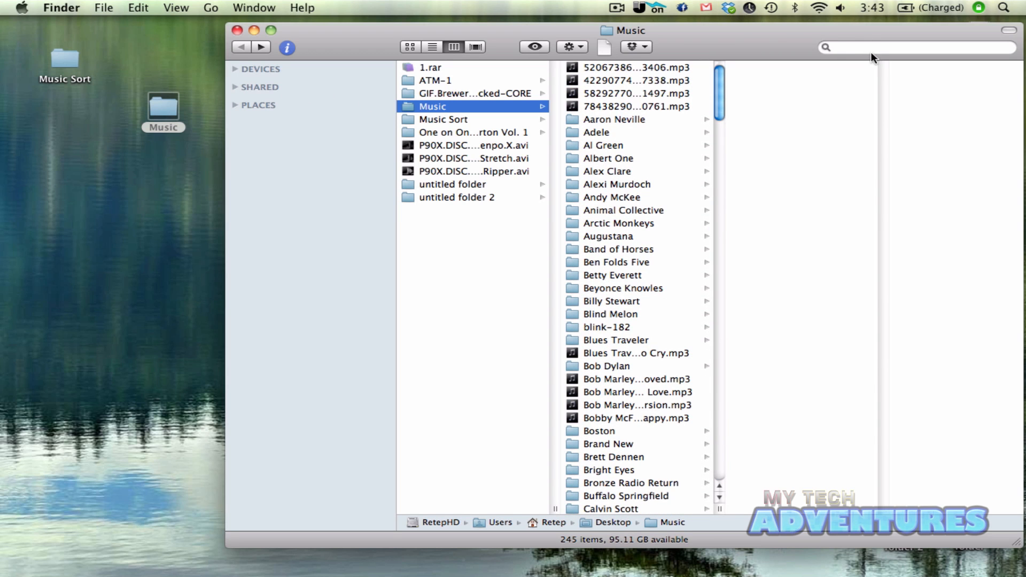
Step: Search the Music folder for .mp3 and review the results as a list
click(917, 46)
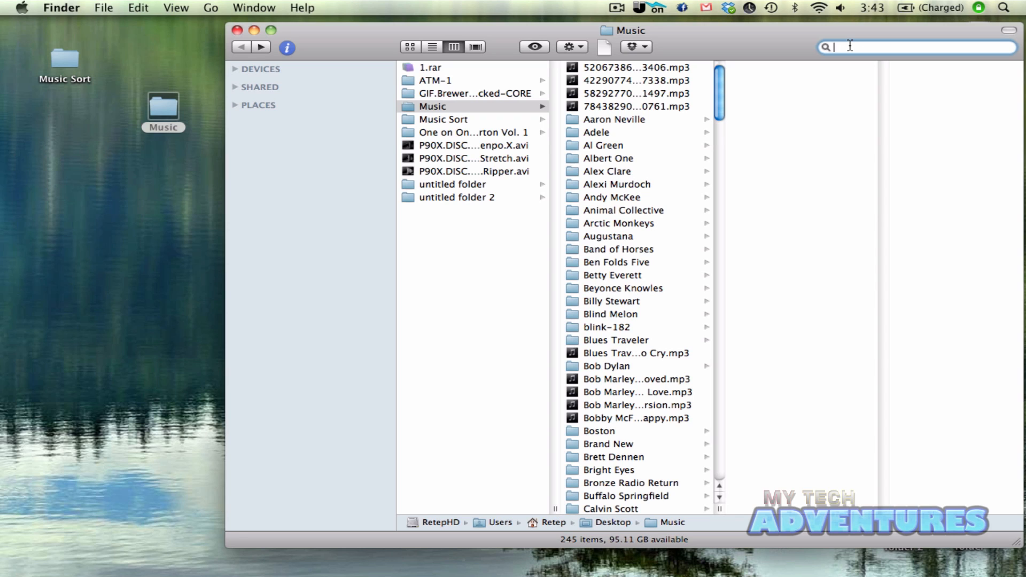
text(.mp3)
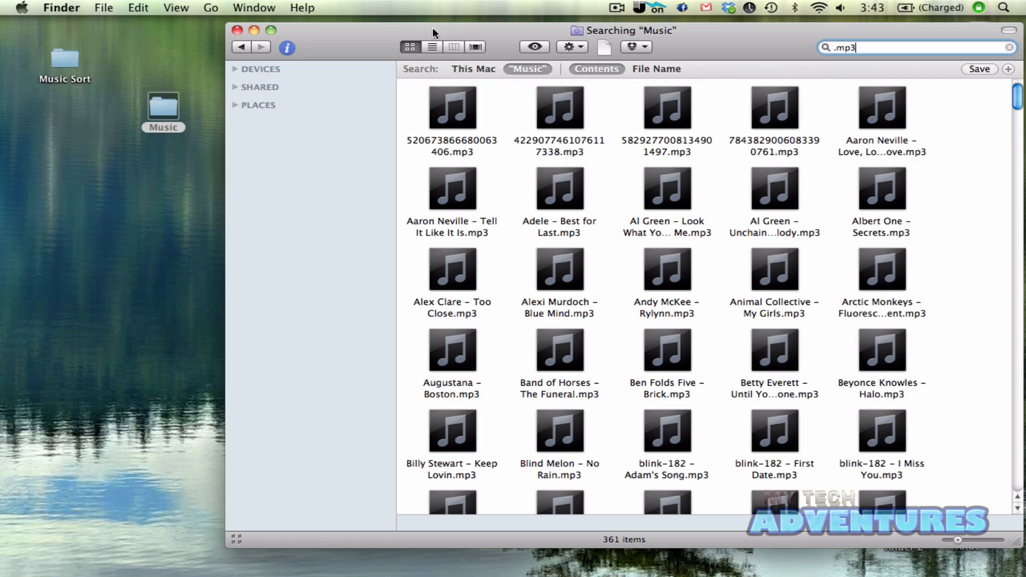
click(431, 46)
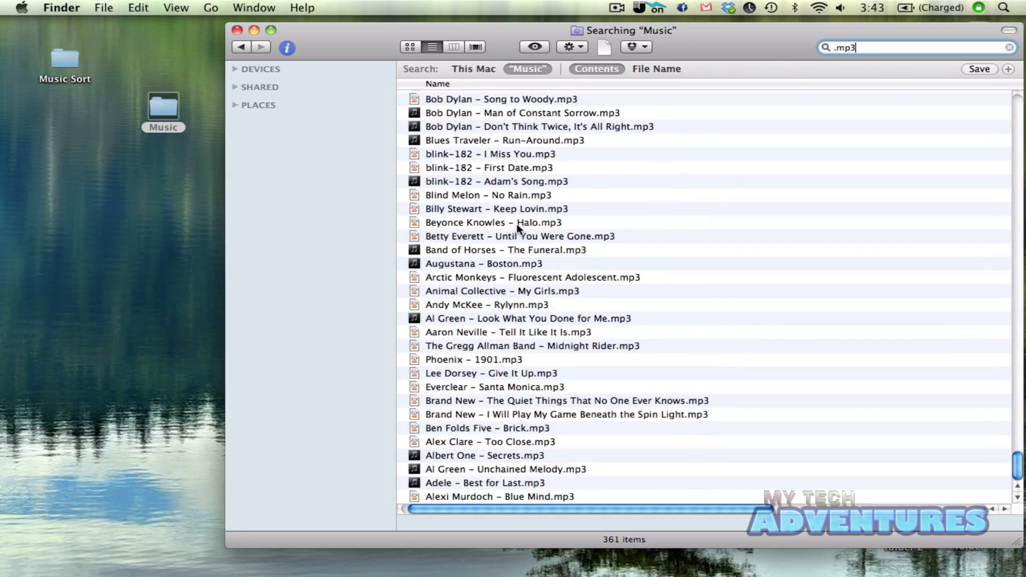
scroll(down, 3)
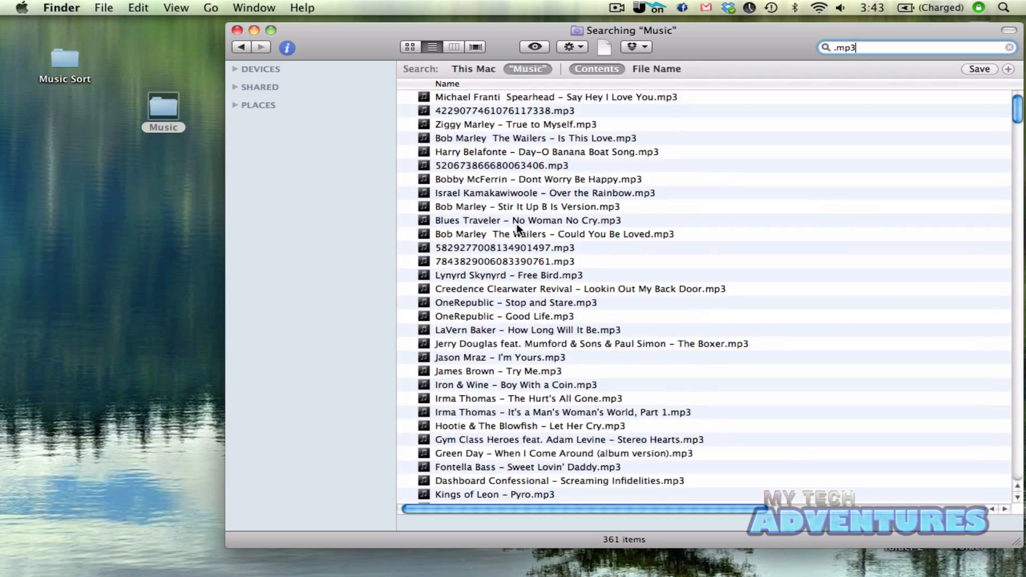
scroll(down, 3)
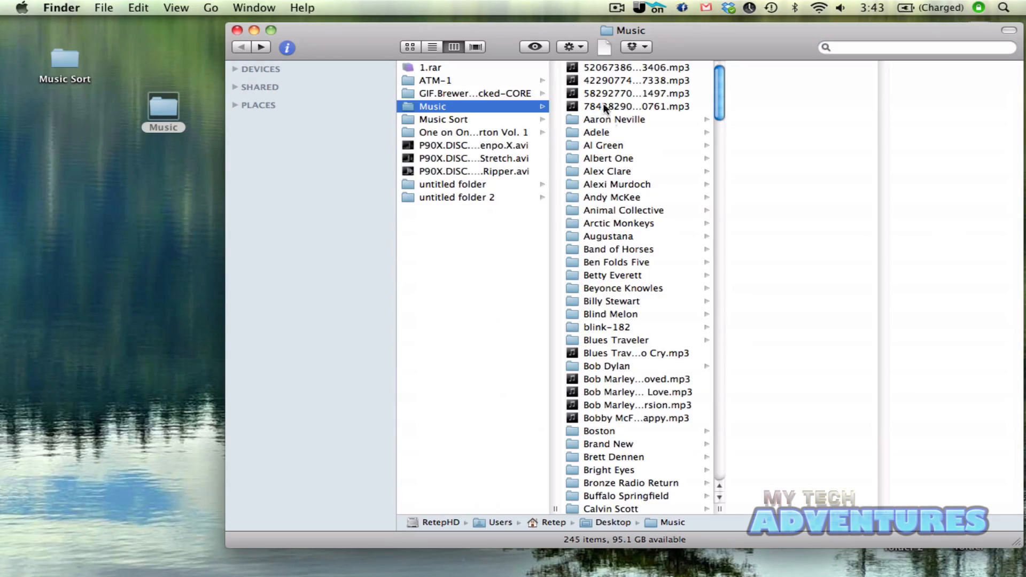
Step: Search again for .mp3, select all results and move them into Music Sort, replacing duplicates
click(916, 46)
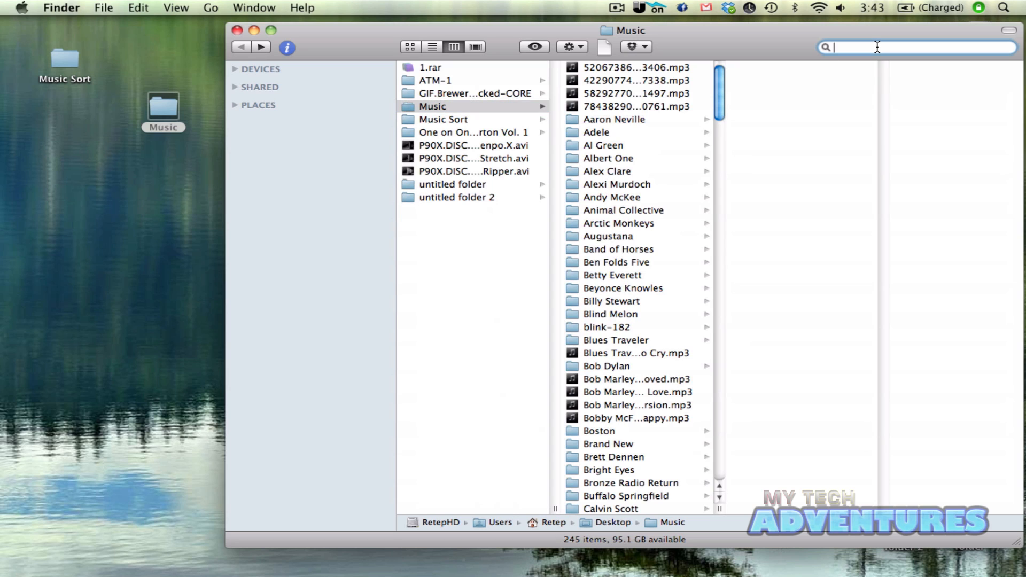
text(.mp3)
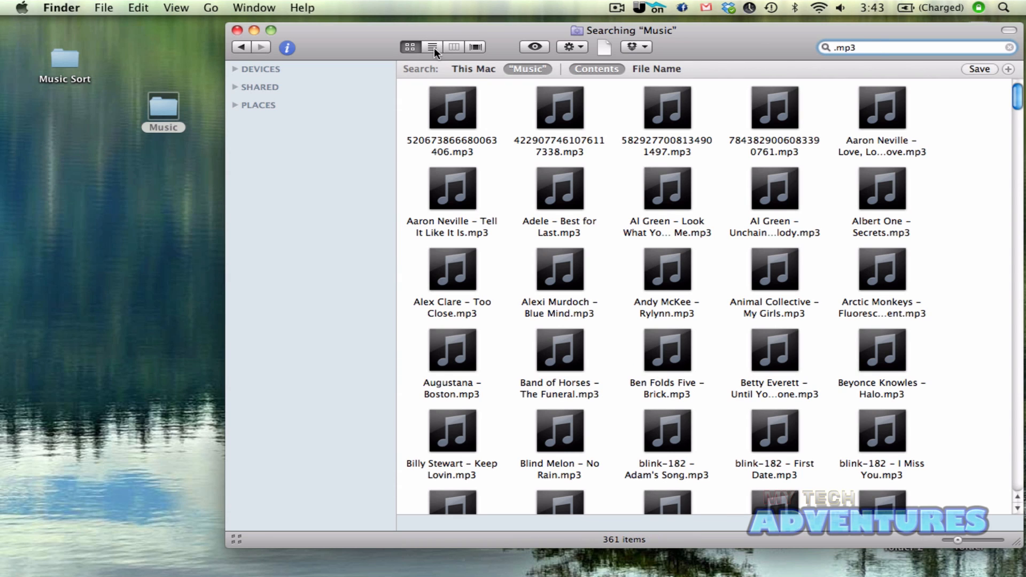
click(431, 46)
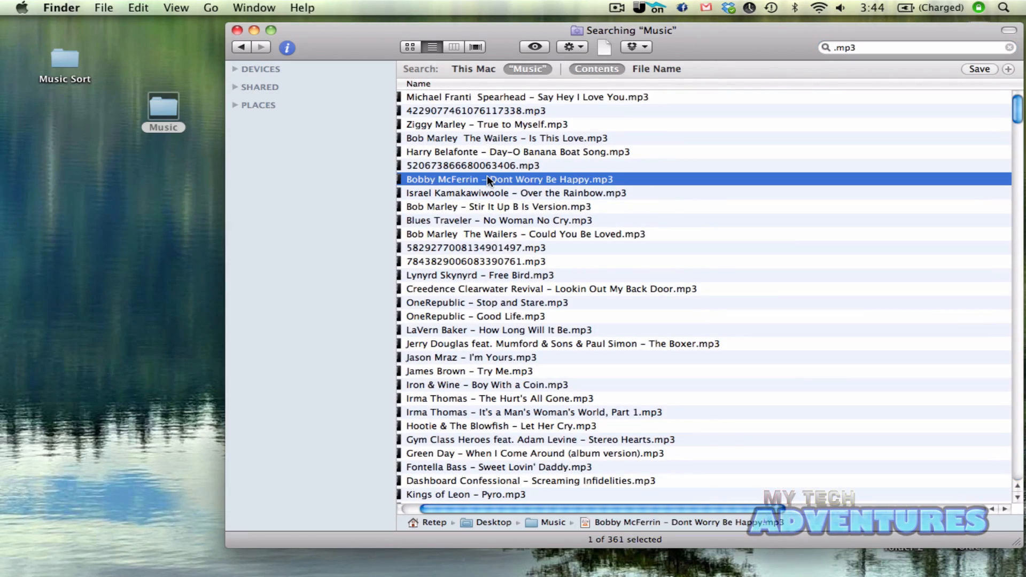
key(cmd+a)
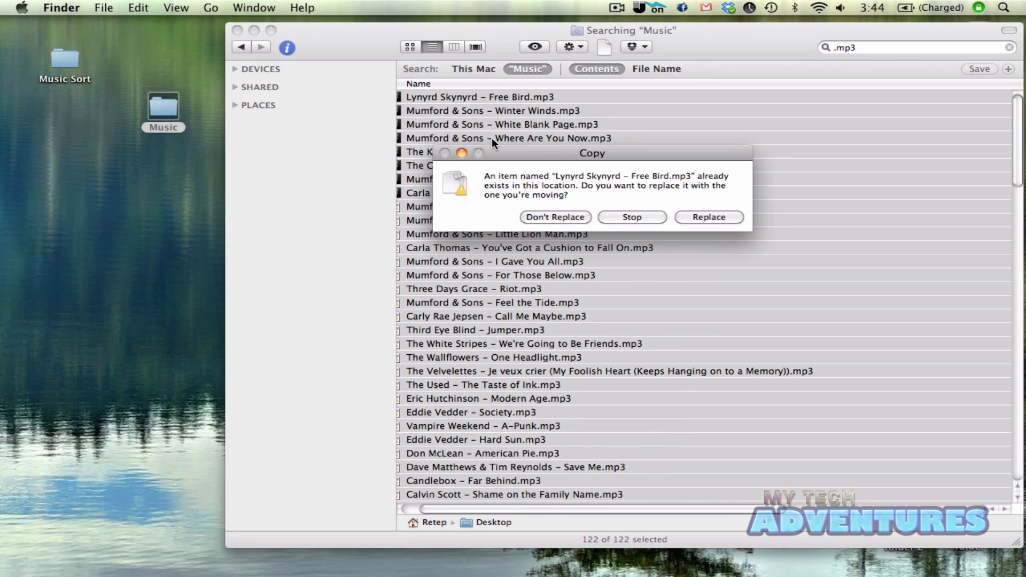
click(708, 217)
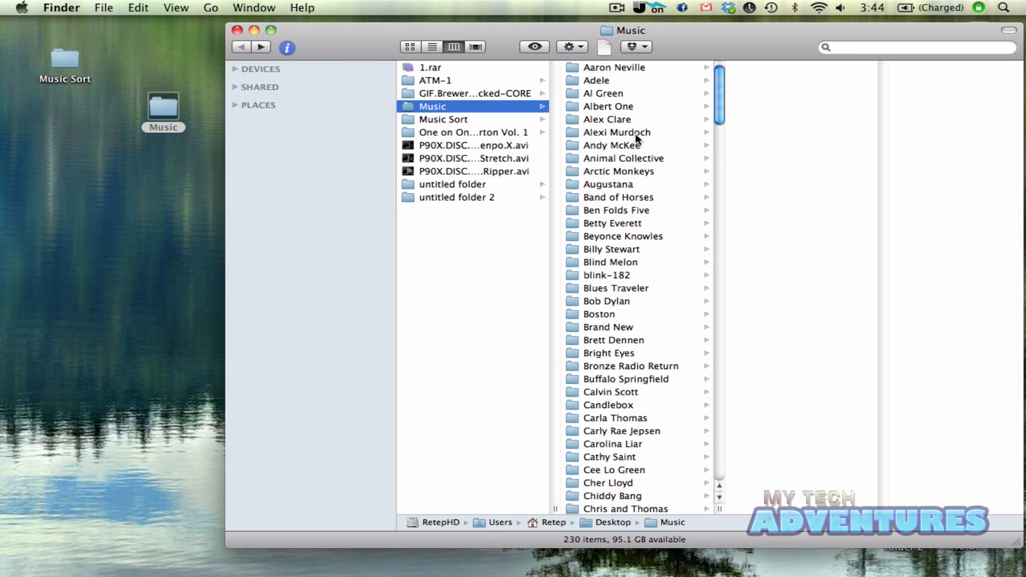
Step: Verify Music Sort holds the 360 MP3s, then return to the Music folder to clear leftovers
click(616, 132)
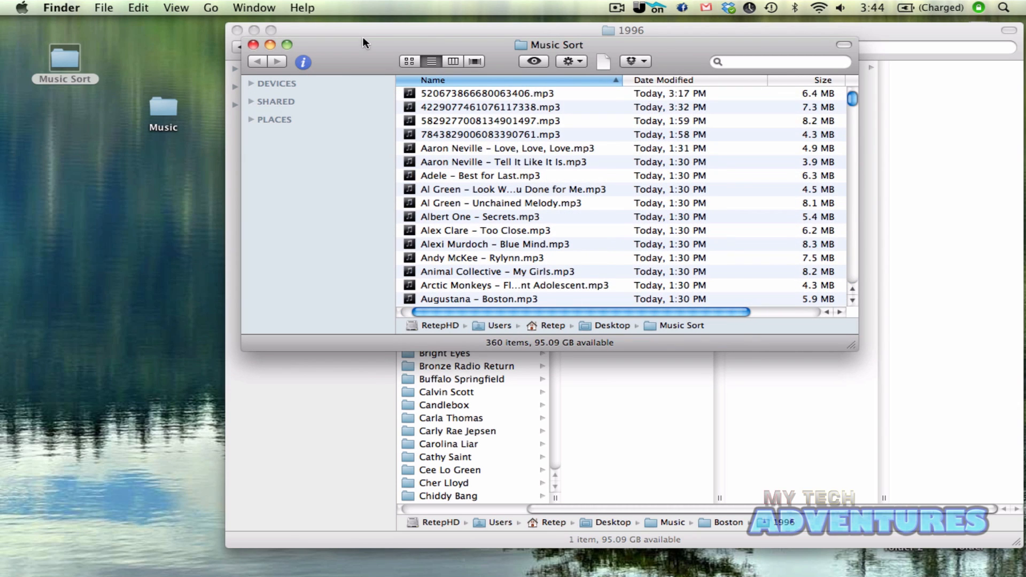
mouse_move(340, 57)
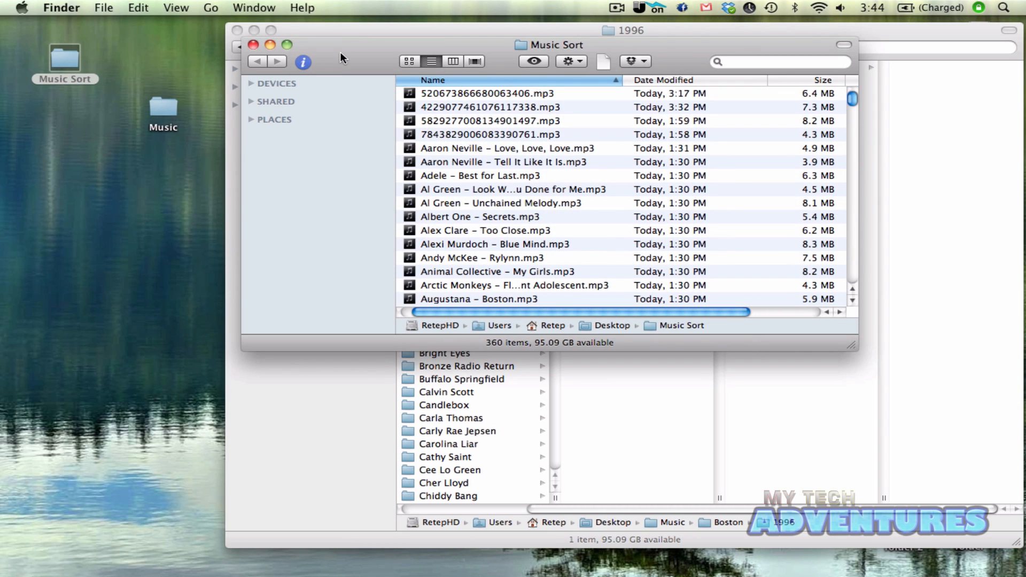
click(453, 46)
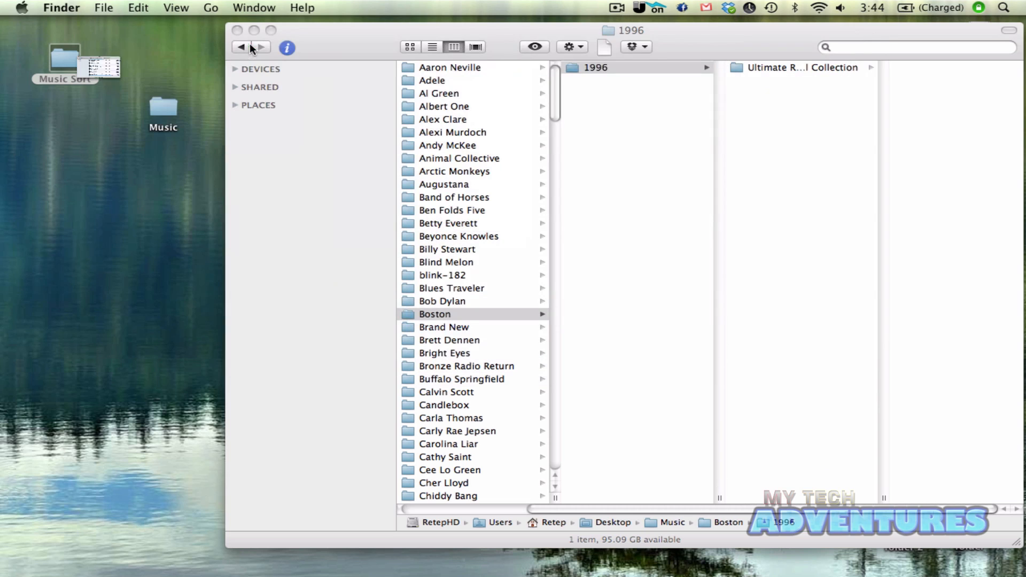
click(240, 46)
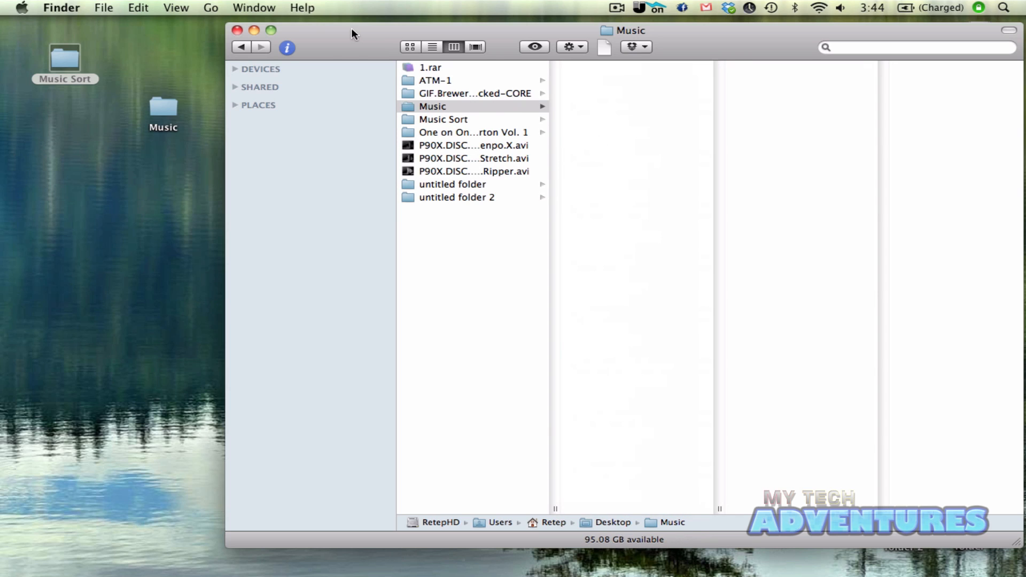
Step: Launch MusicBrainz Picard from the Applications folder
drag(354, 30, 448, 30)
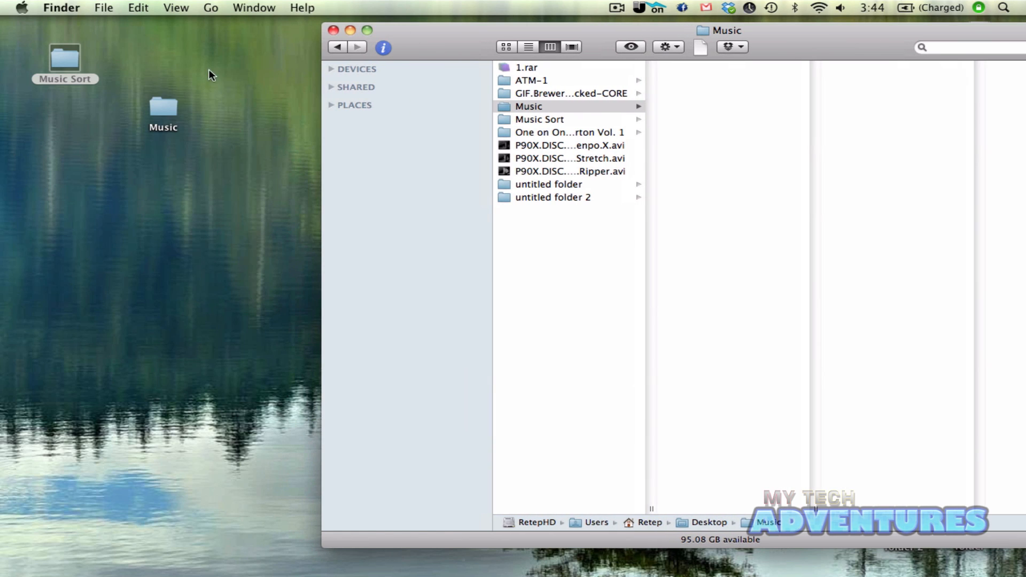
click(211, 7)
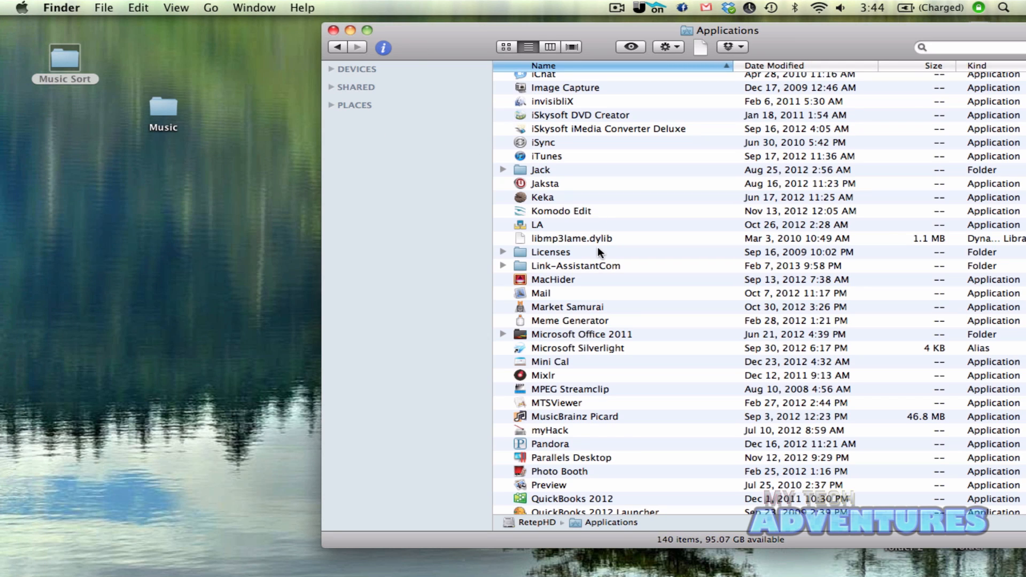
click(570, 389)
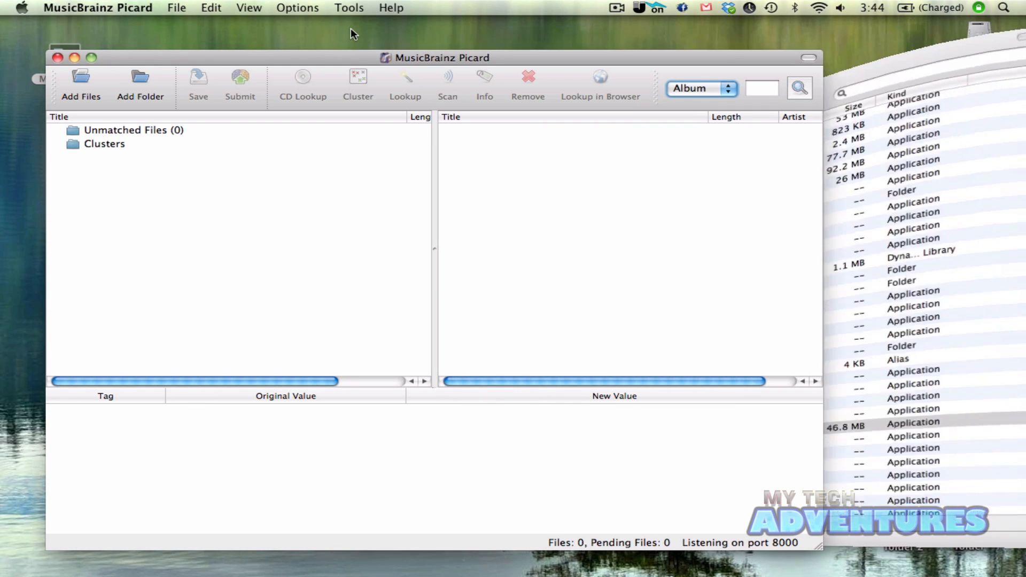
Step: Show the File naming page of Picard's Options
click(177, 8)
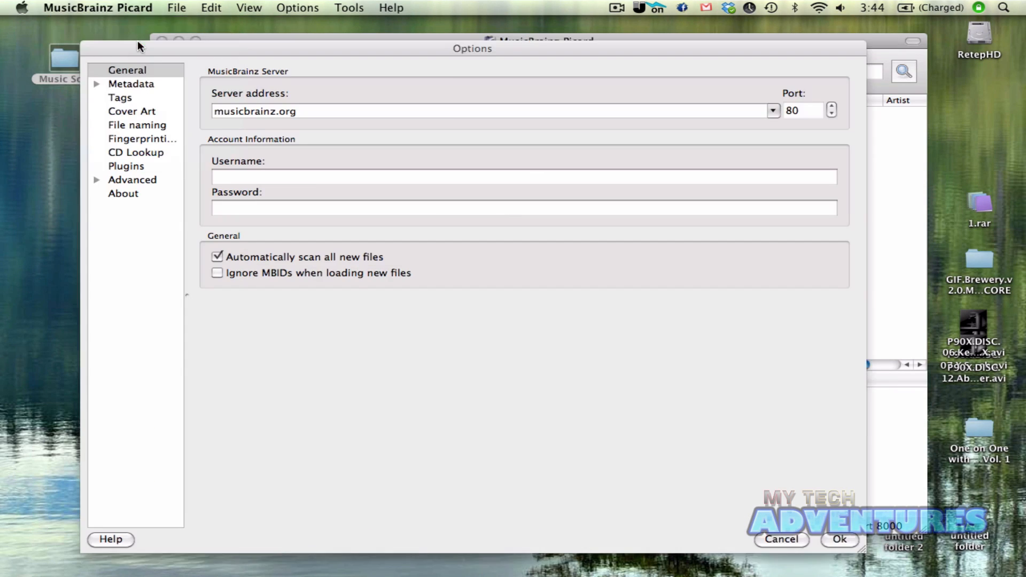
click(136, 125)
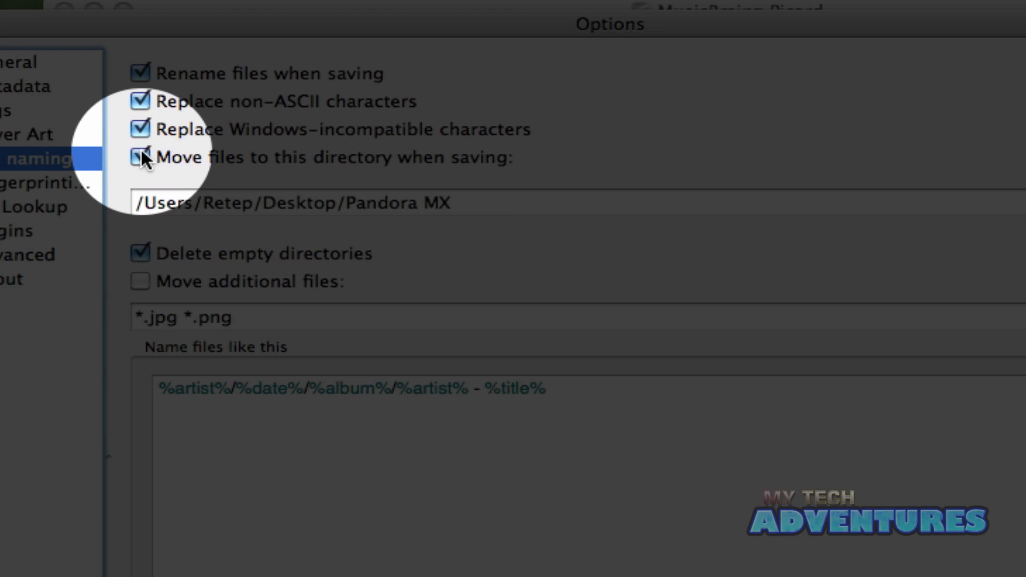
Step: Set Desktop/Music Sort as the destination for moved files on save
click(139, 157)
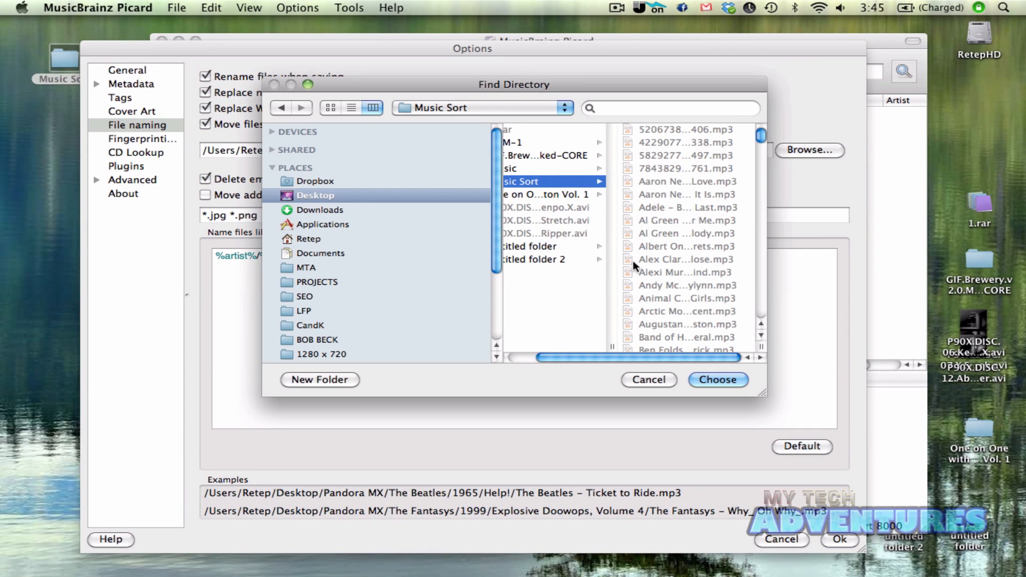
click(716, 380)
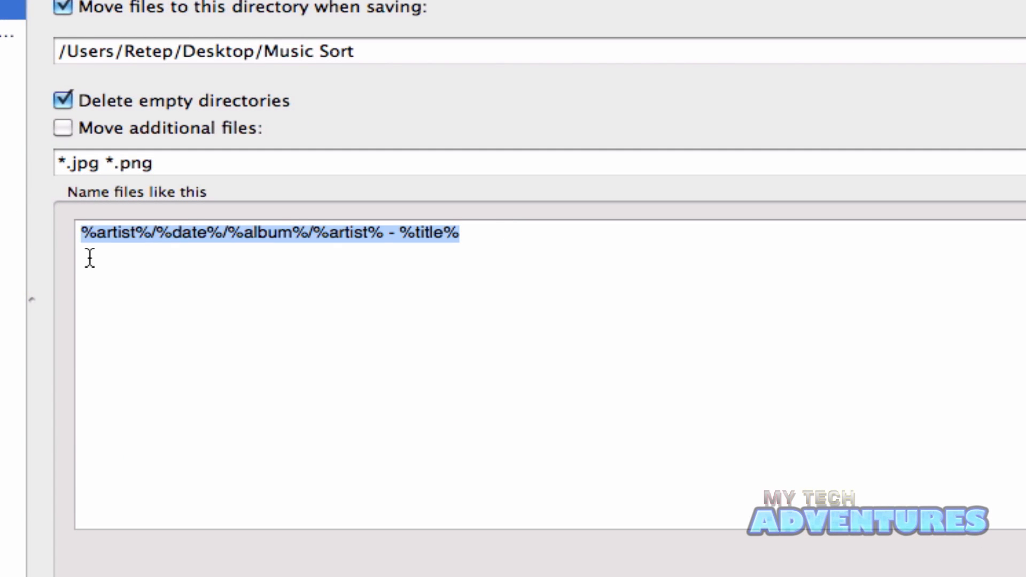
Step: Set the naming pattern to %artist%/%date%/%album%/%artist% - %title%
click(512, 247)
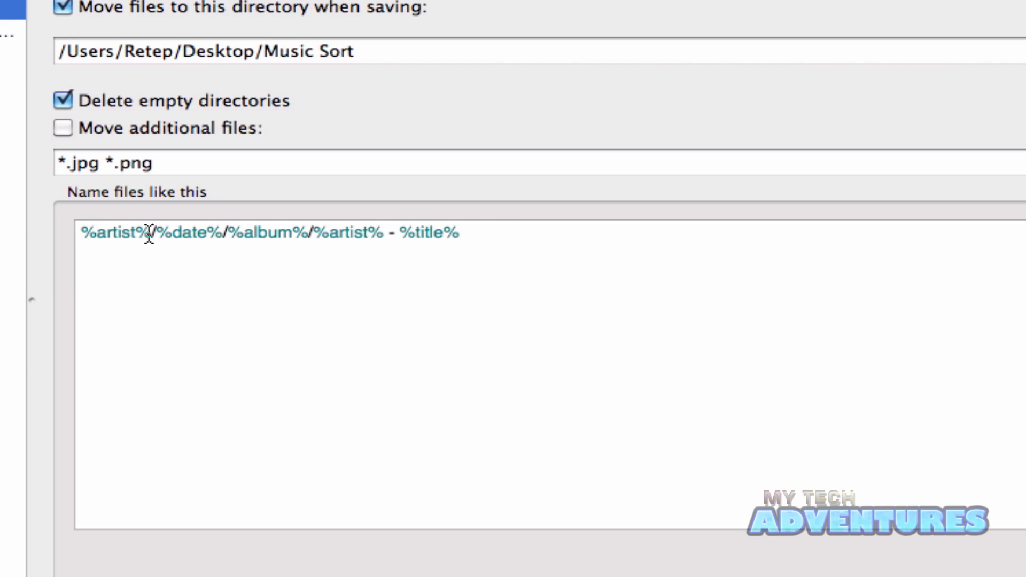
mouse_move(157, 238)
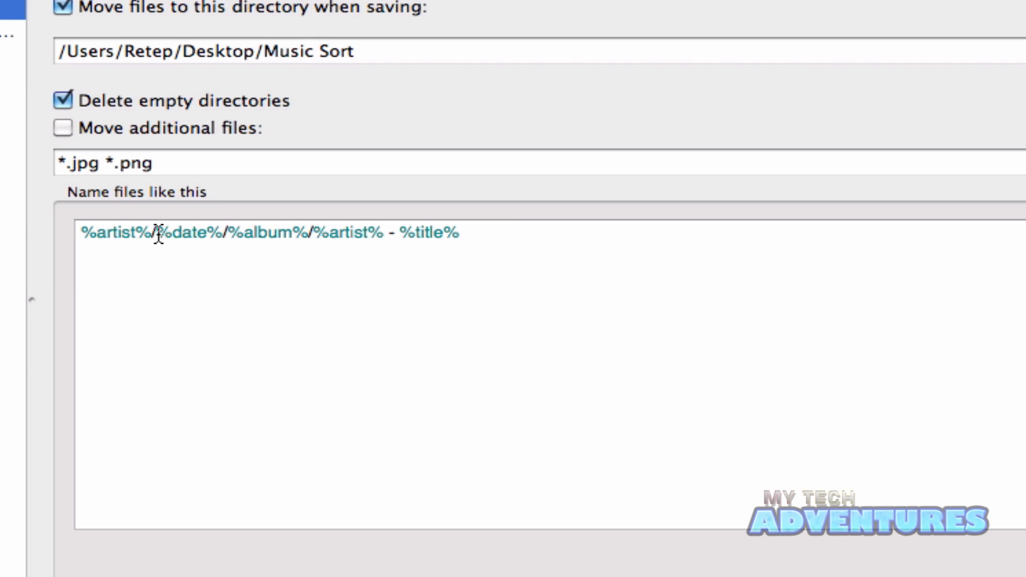
mouse_move(227, 235)
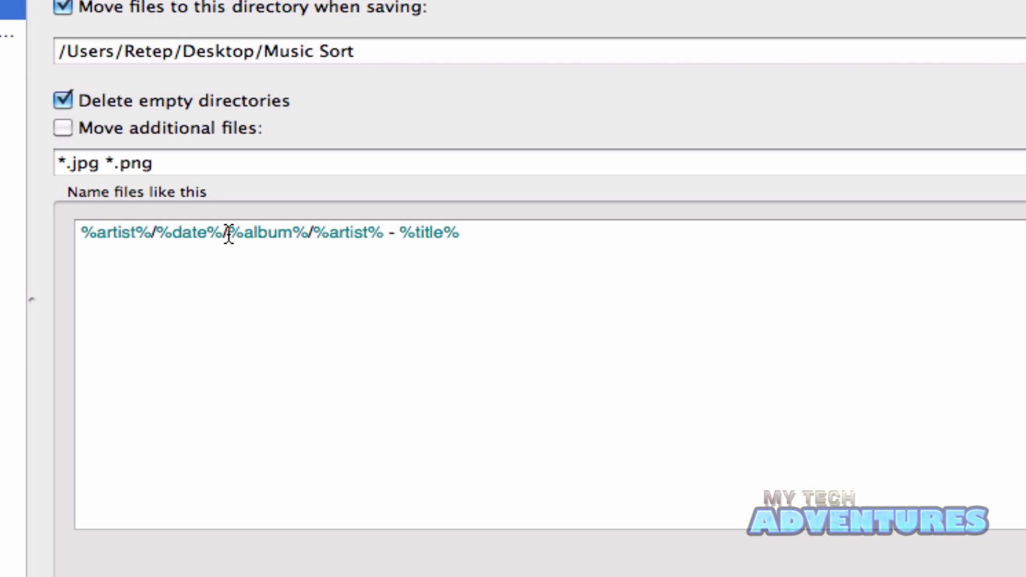
mouse_move(302, 240)
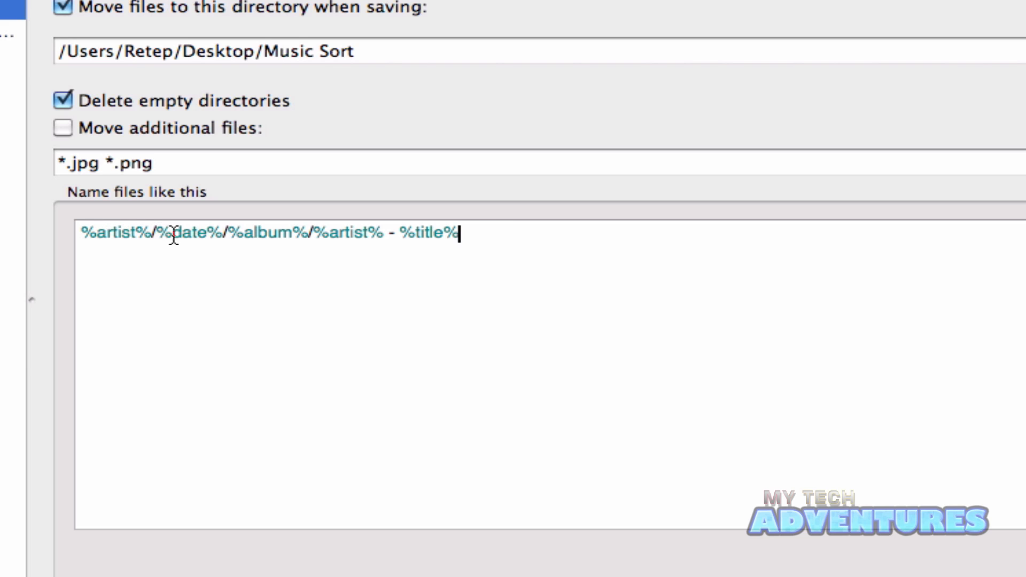
mouse_move(268, 234)
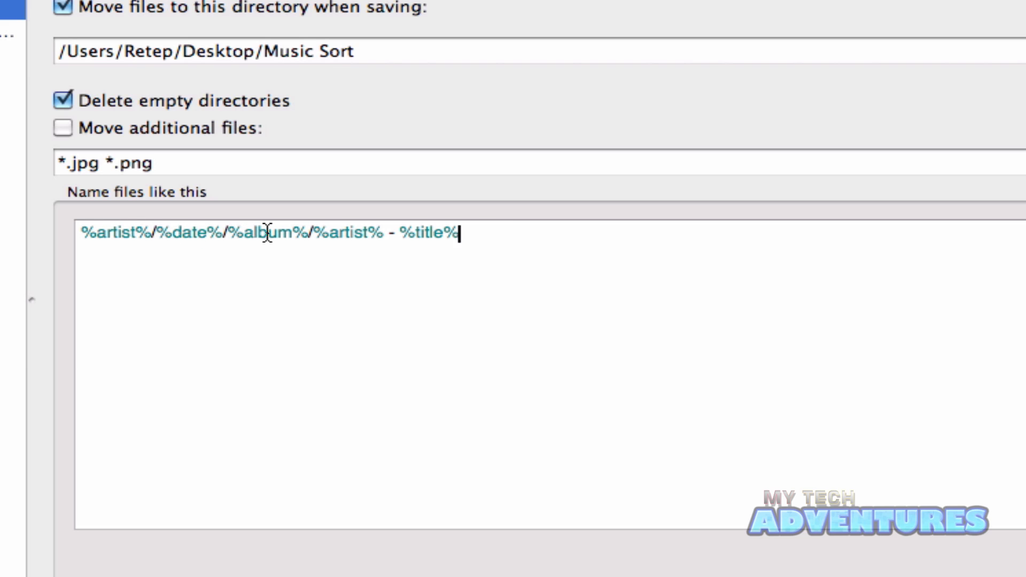
mouse_move(335, 233)
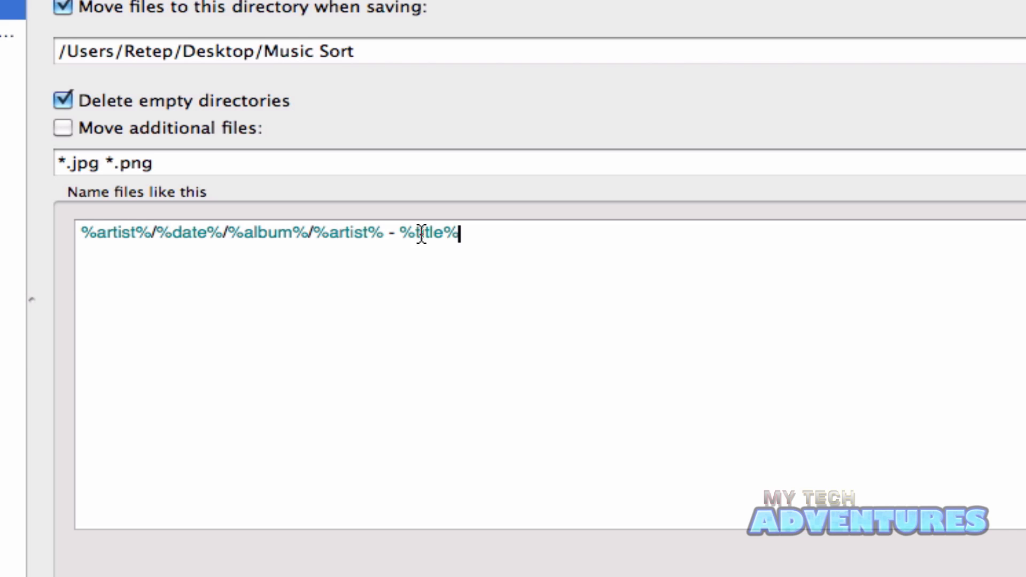
mouse_move(185, 235)
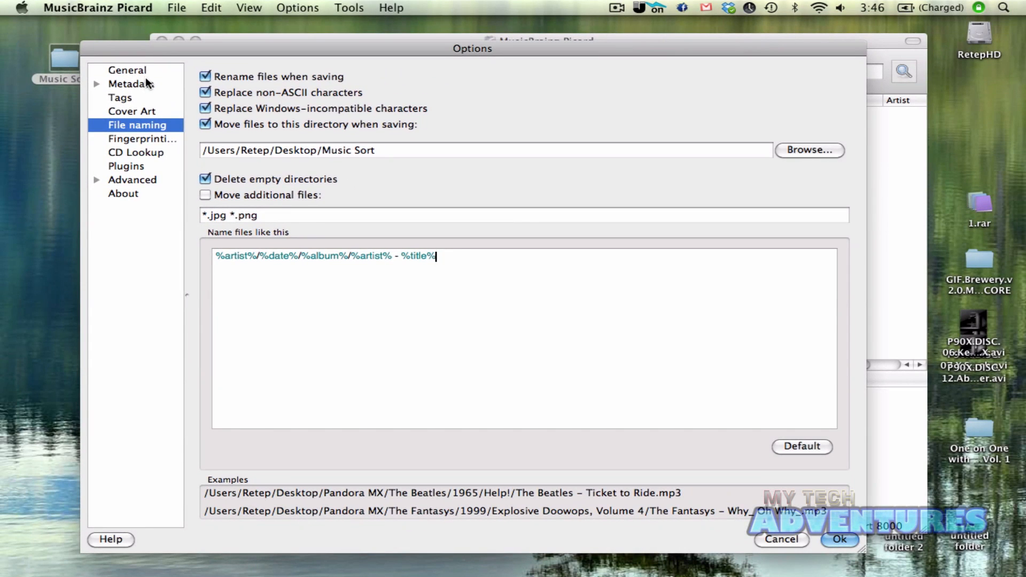
Step: Enable the Tagger Script $set(date,$left(%date%,4)) under Advanced > Scripting
click(96, 180)
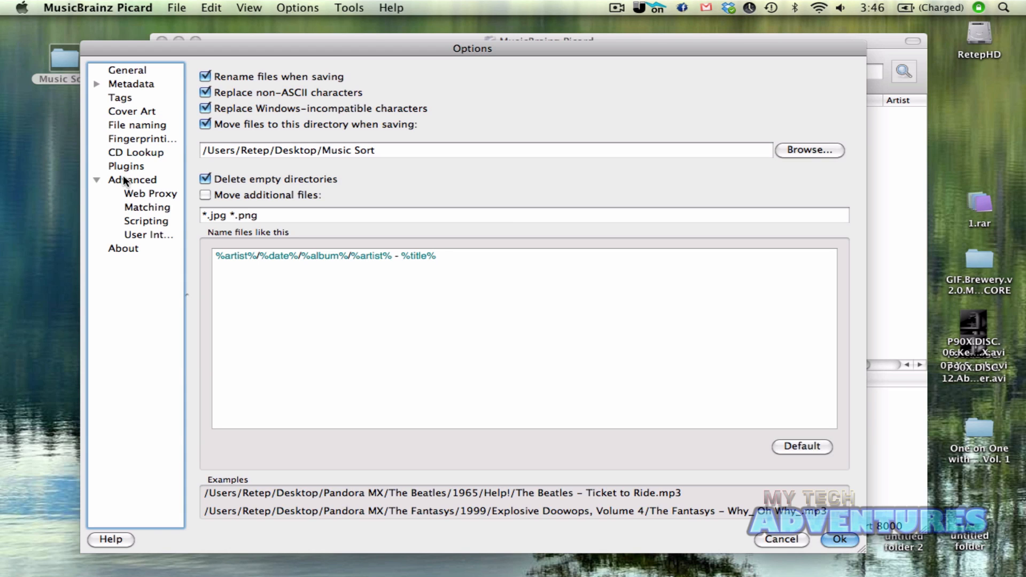
click(147, 221)
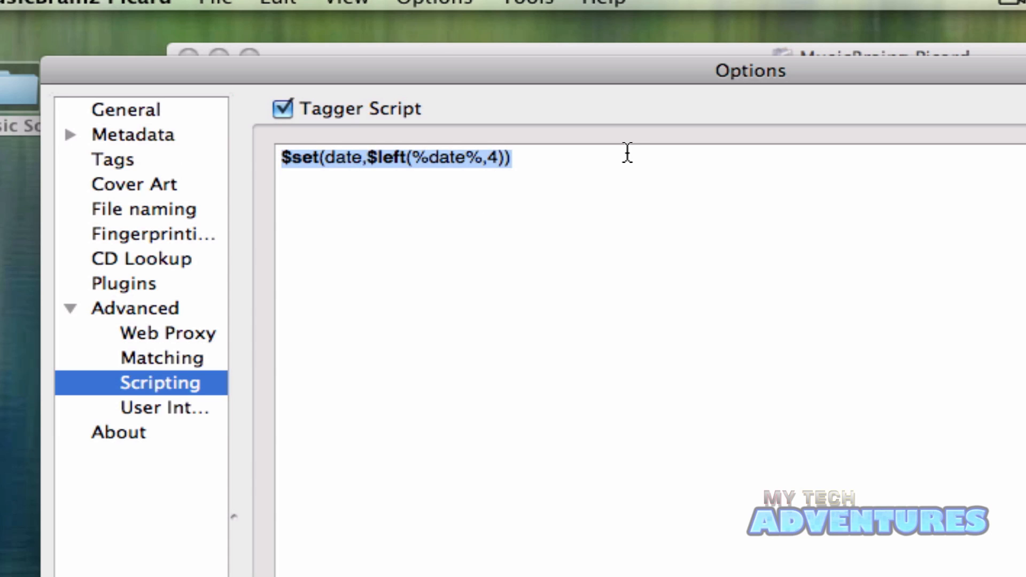
click(564, 167)
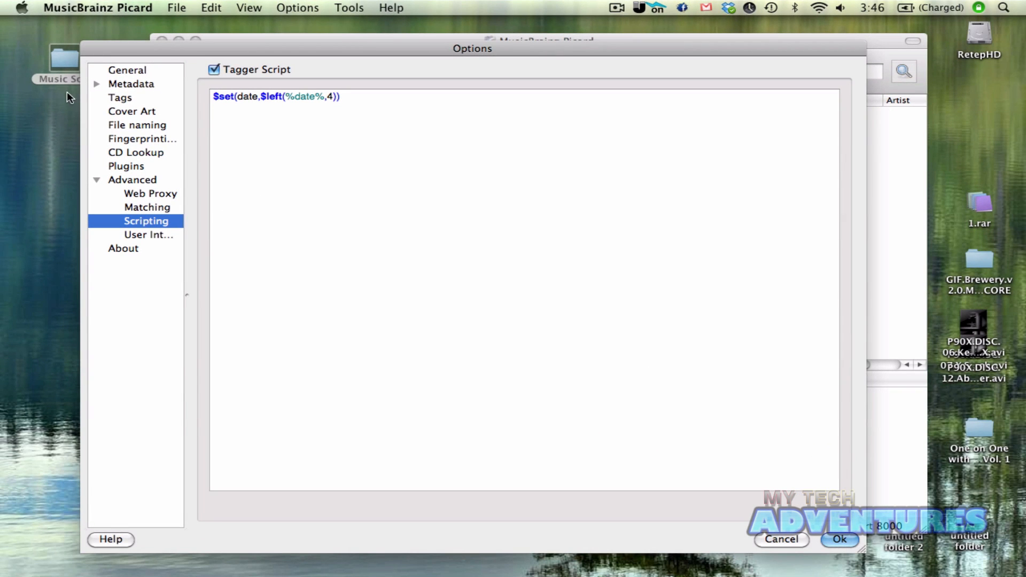
Step: Confirm Use AcoustID fingerprinting is on, review General, and accept the options with Ok
click(142, 139)
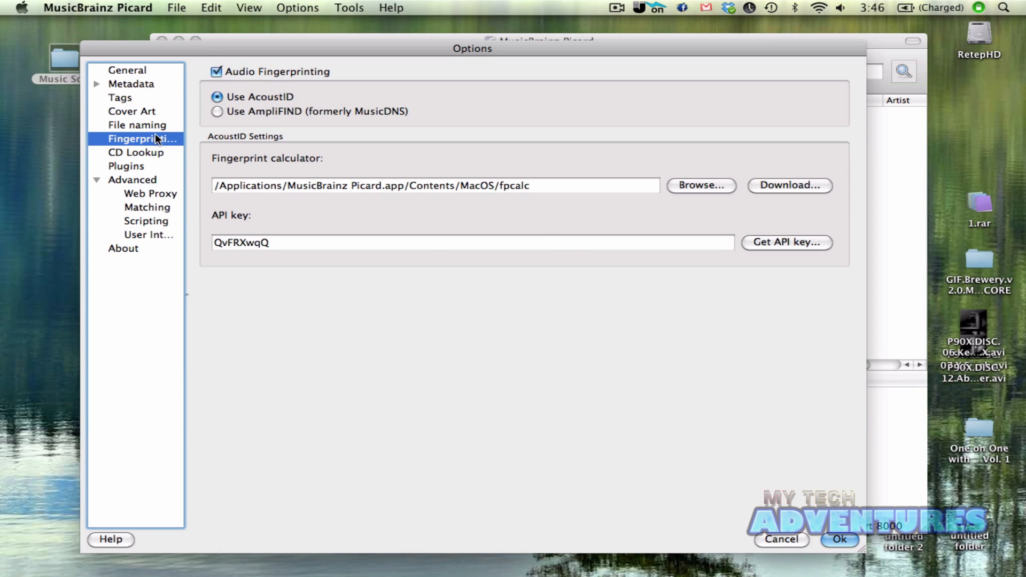
mouse_move(104, 95)
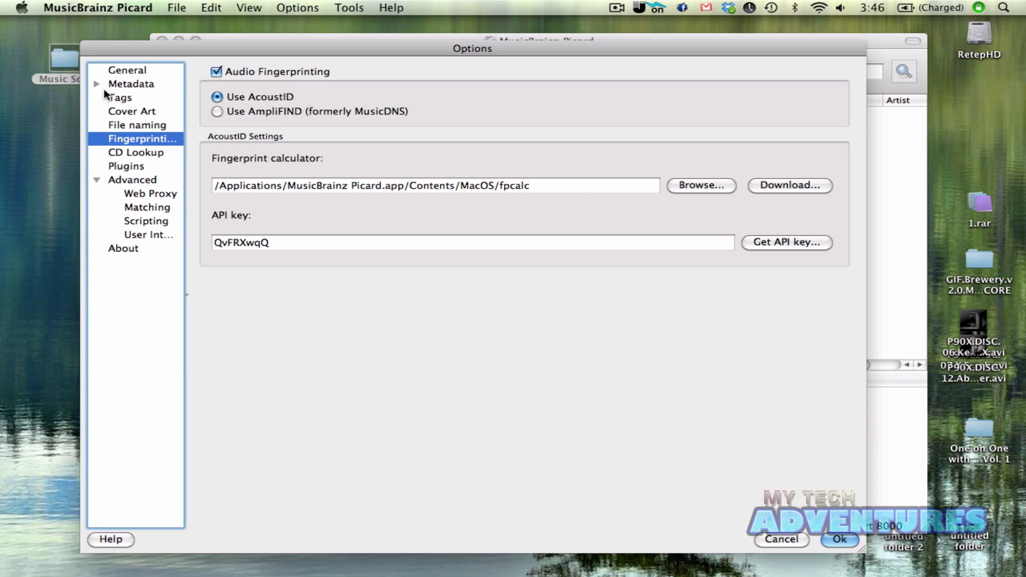
mouse_move(126, 89)
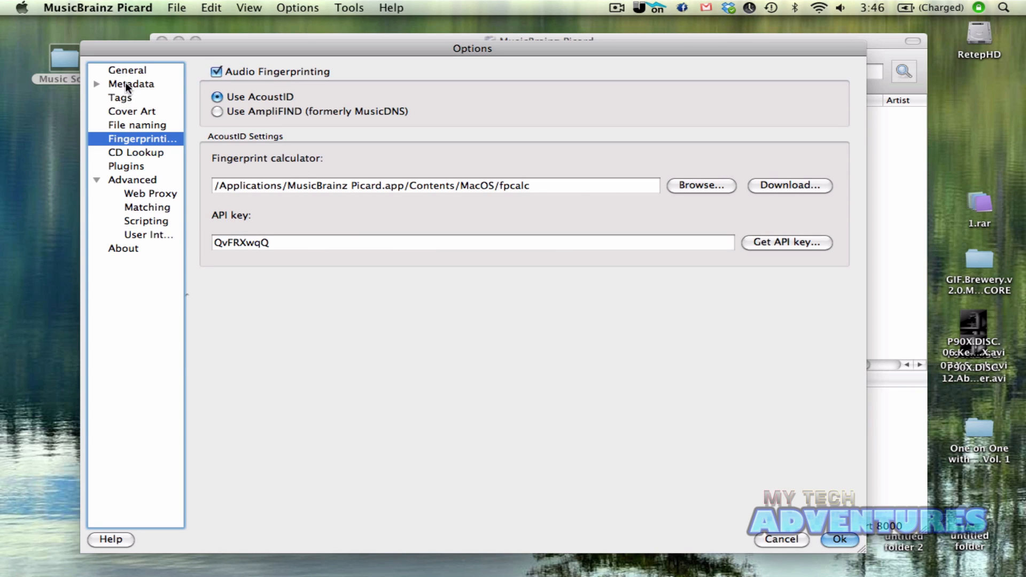
click(127, 69)
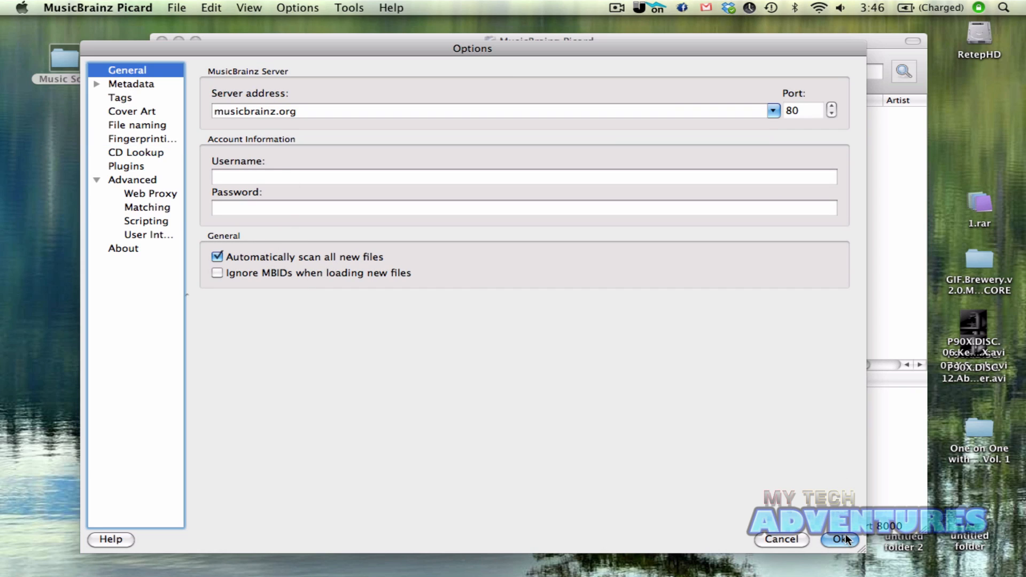
click(840, 538)
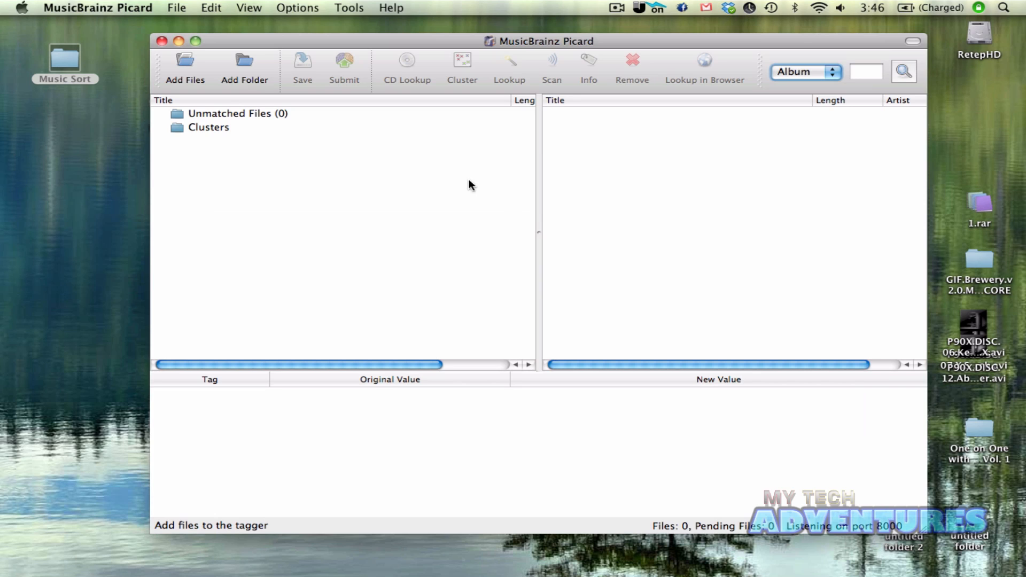
Step: Add the Desktop/Music Sort folder so its 359 MP3s load and match to albums
click(244, 65)
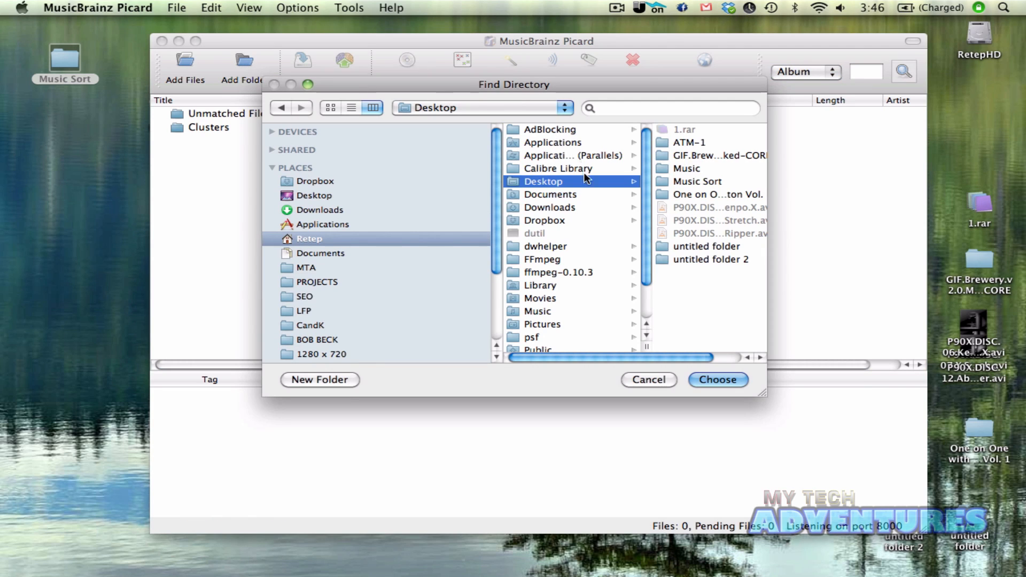
mouse_move(679, 157)
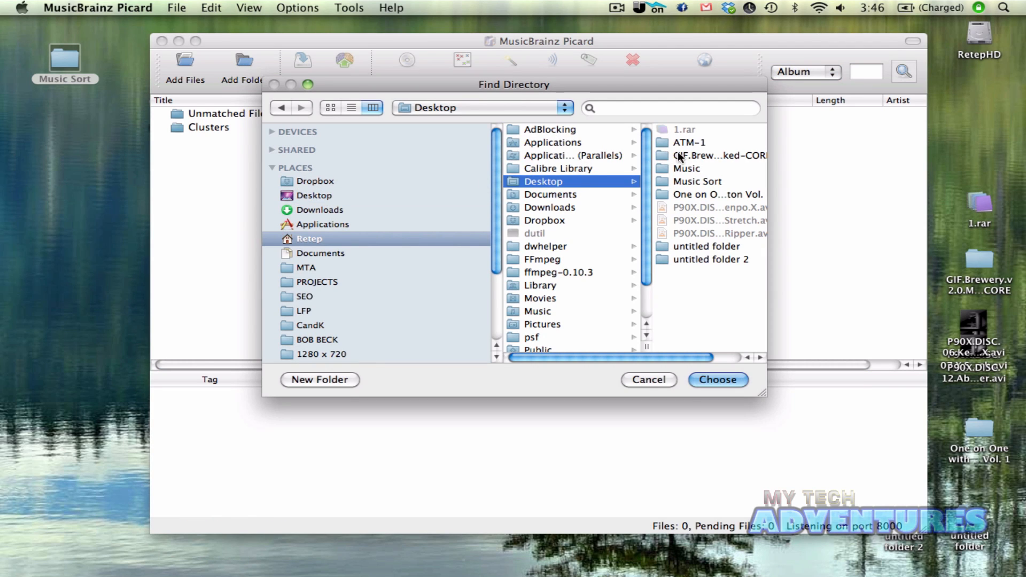
double_click(698, 182)
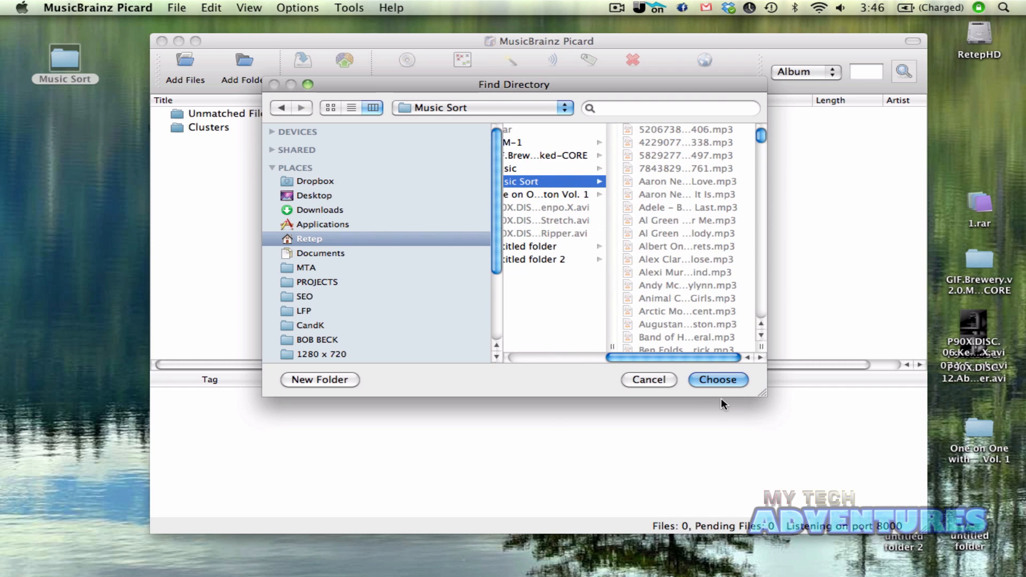
click(716, 380)
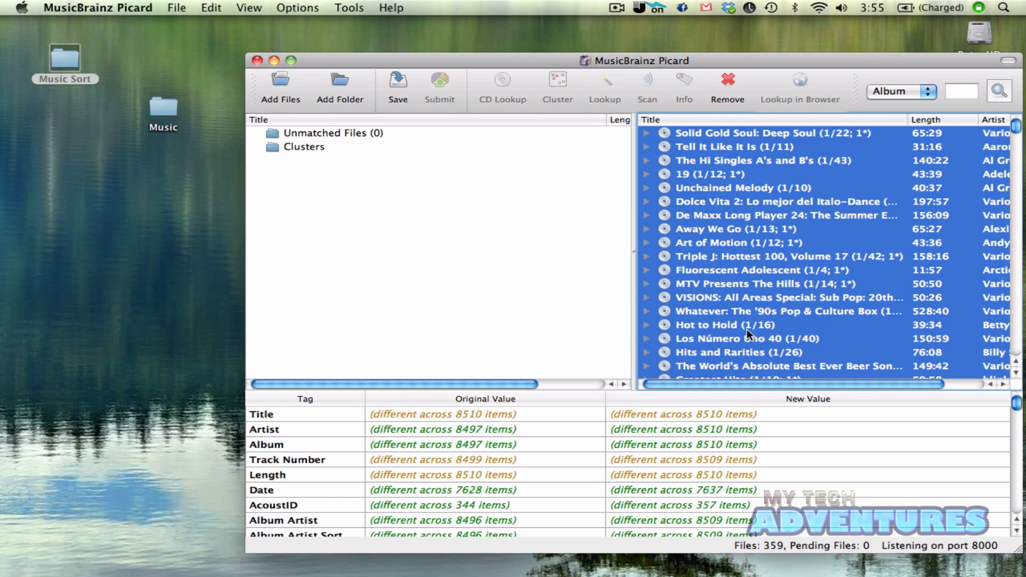
mouse_move(772, 551)
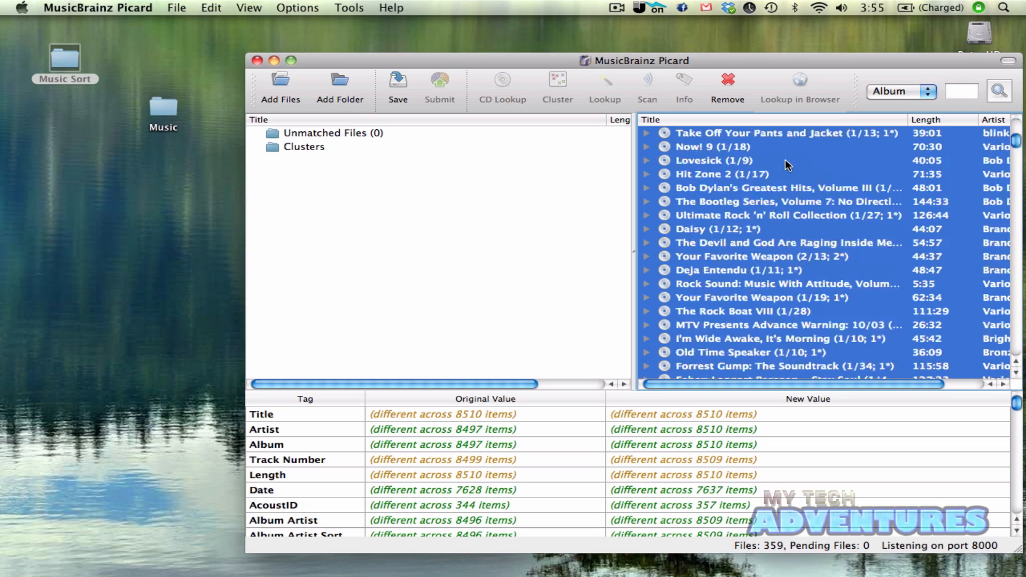
Step: Review the matched tags for Adele's album 19 and save the tagged files to disk
scroll(down, 3)
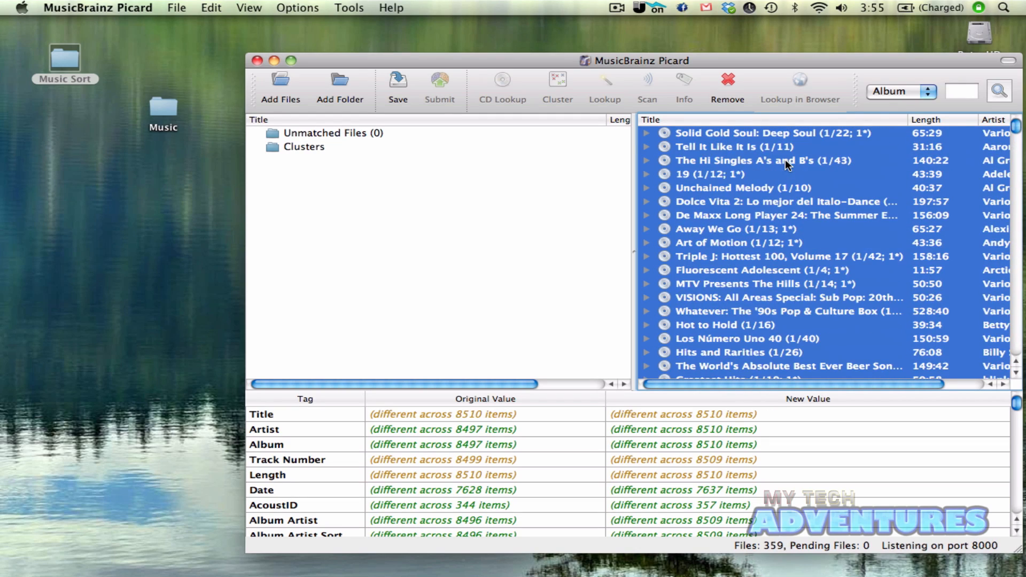
mouse_move(724, 220)
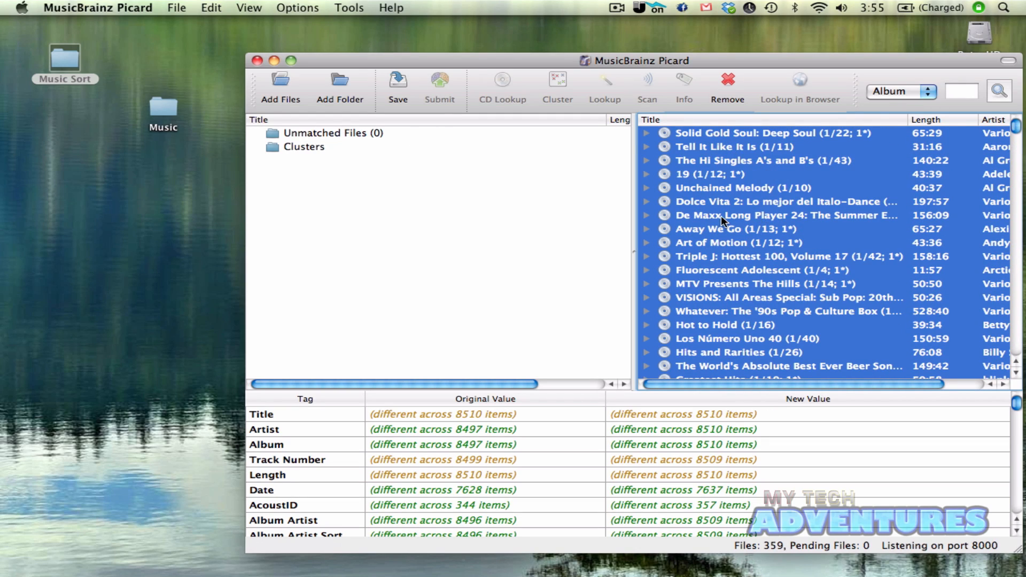
mouse_move(752, 182)
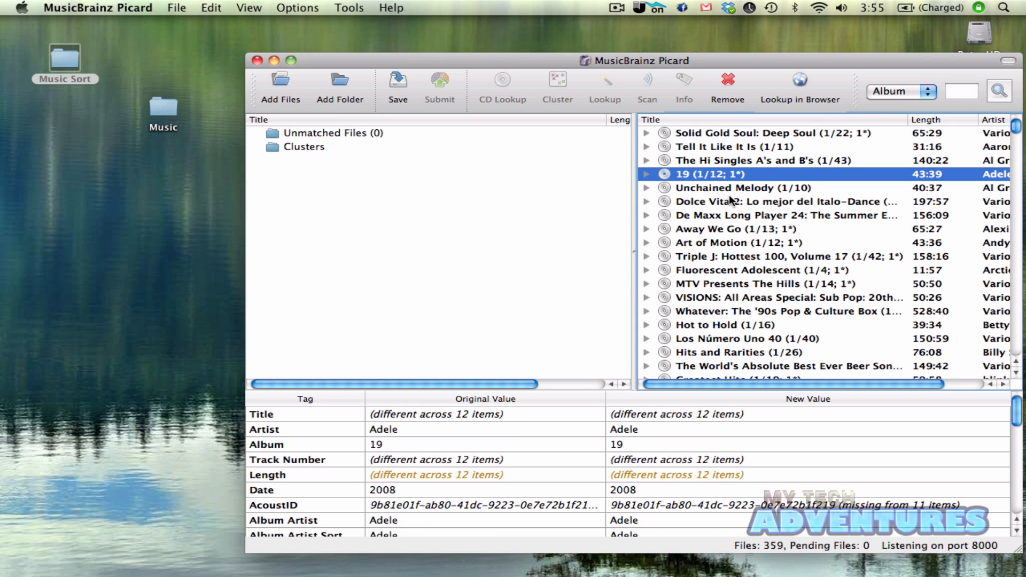
key(cmd+a)
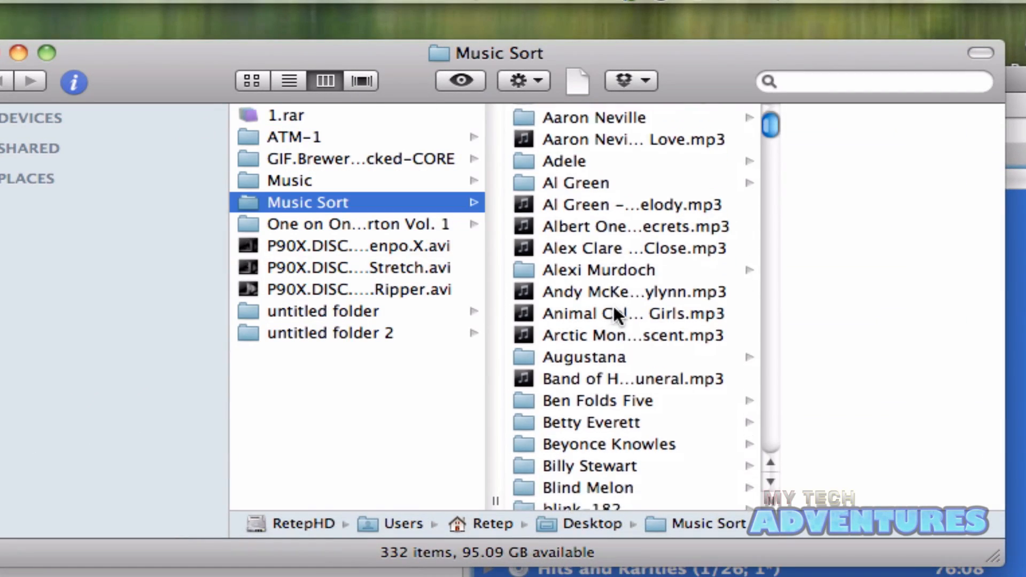
Step: Browse Music Sort to Joshua Spanogle > 2006 > Isolation Ward and view the renamed MP3
scroll(down, 3)
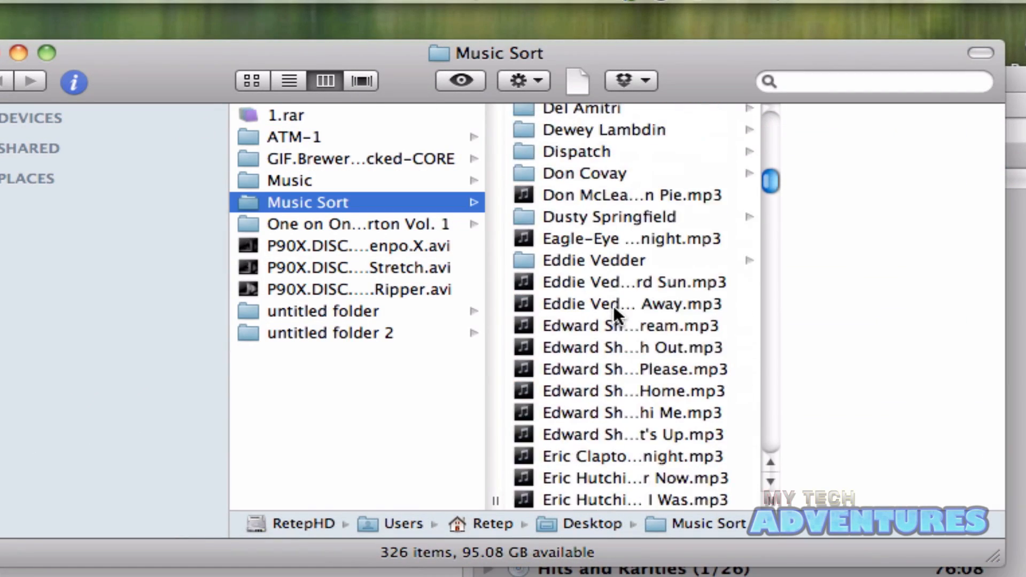
scroll(down, 3)
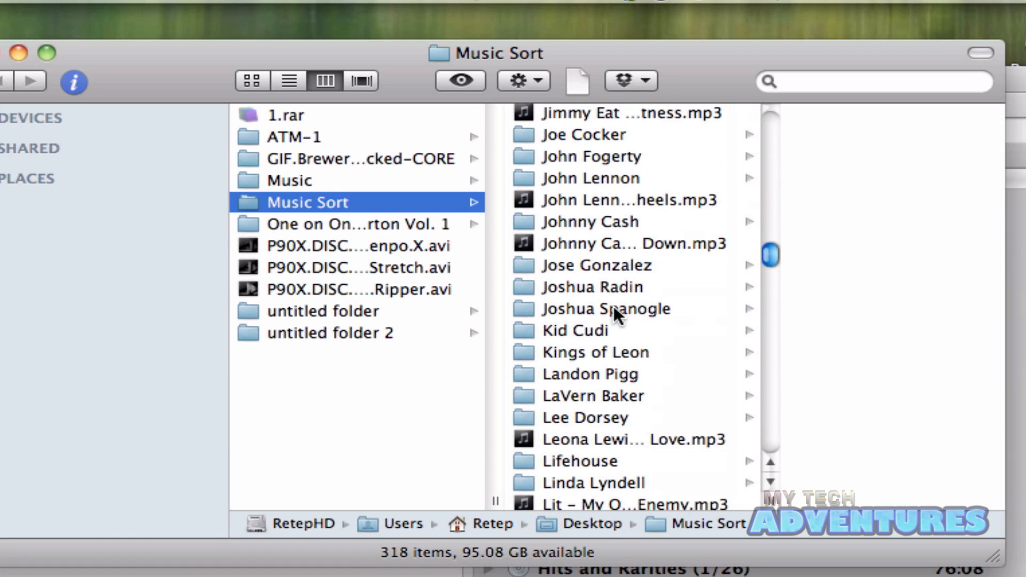
scroll(down, 3)
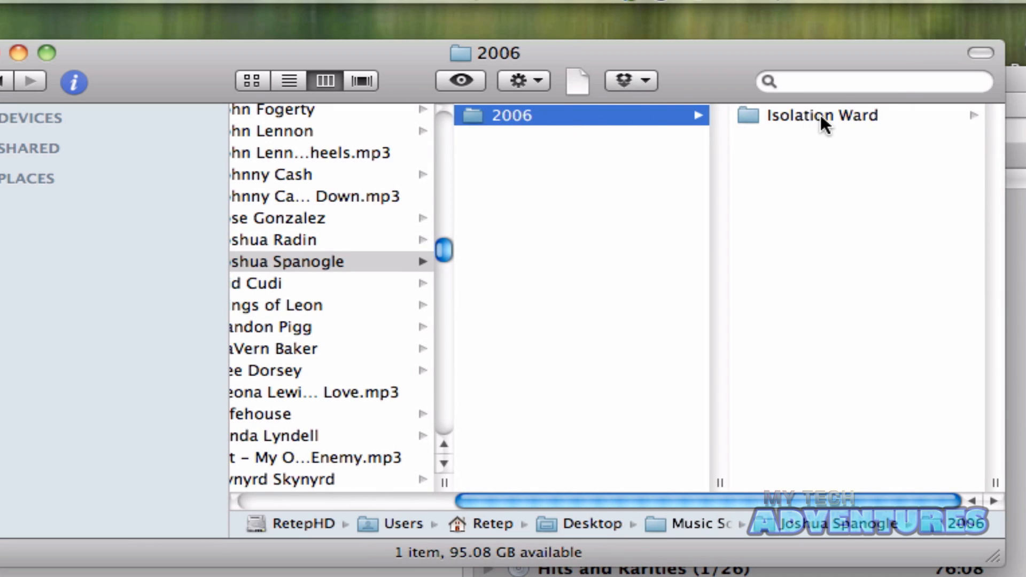
click(823, 114)
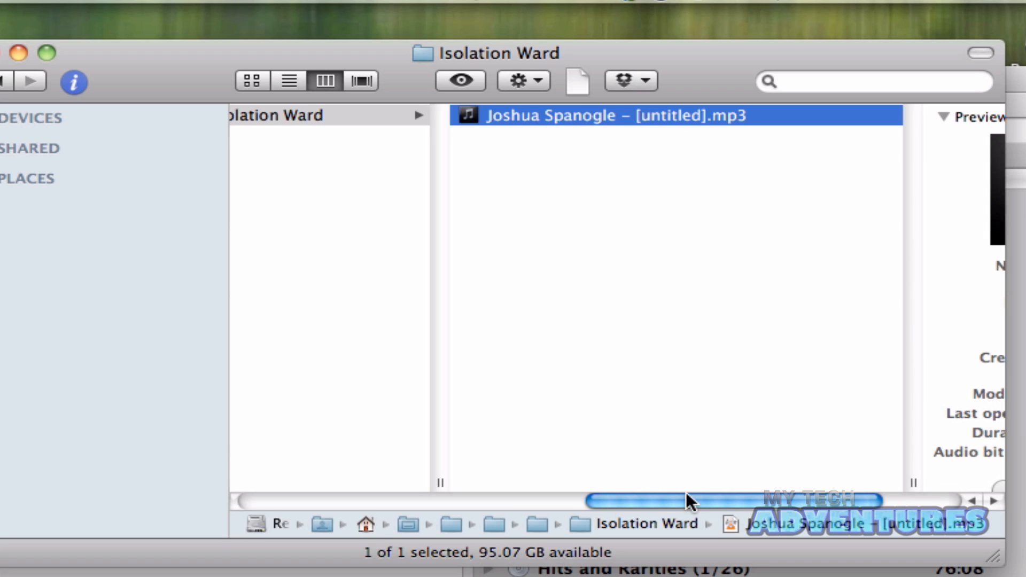
drag(688, 500, 465, 506)
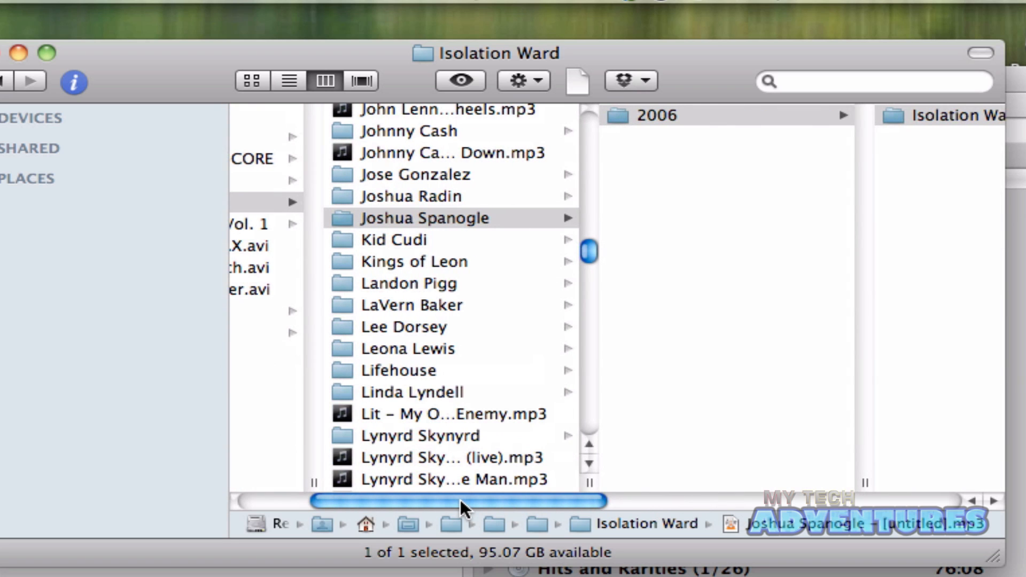